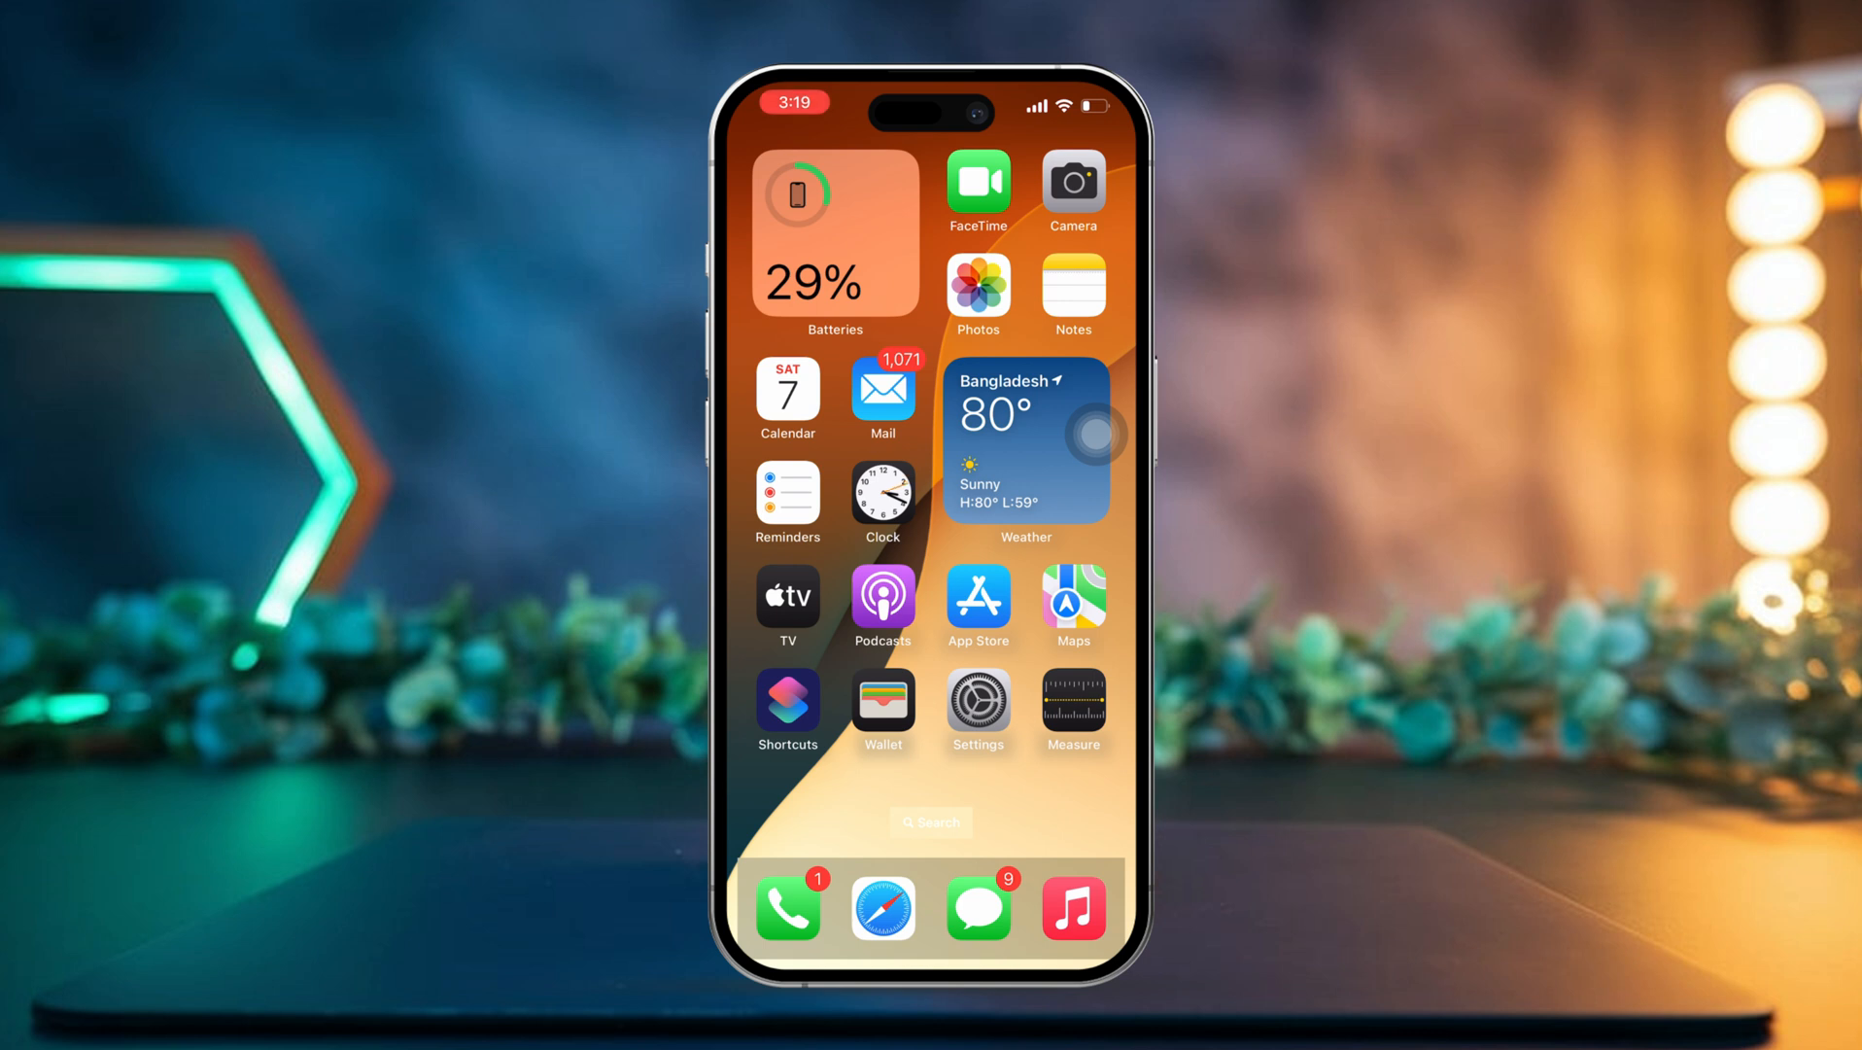
# Navigate from Settings through Apple Account and iCloud to the Manage Storage page
pyautogui.click(977, 702)
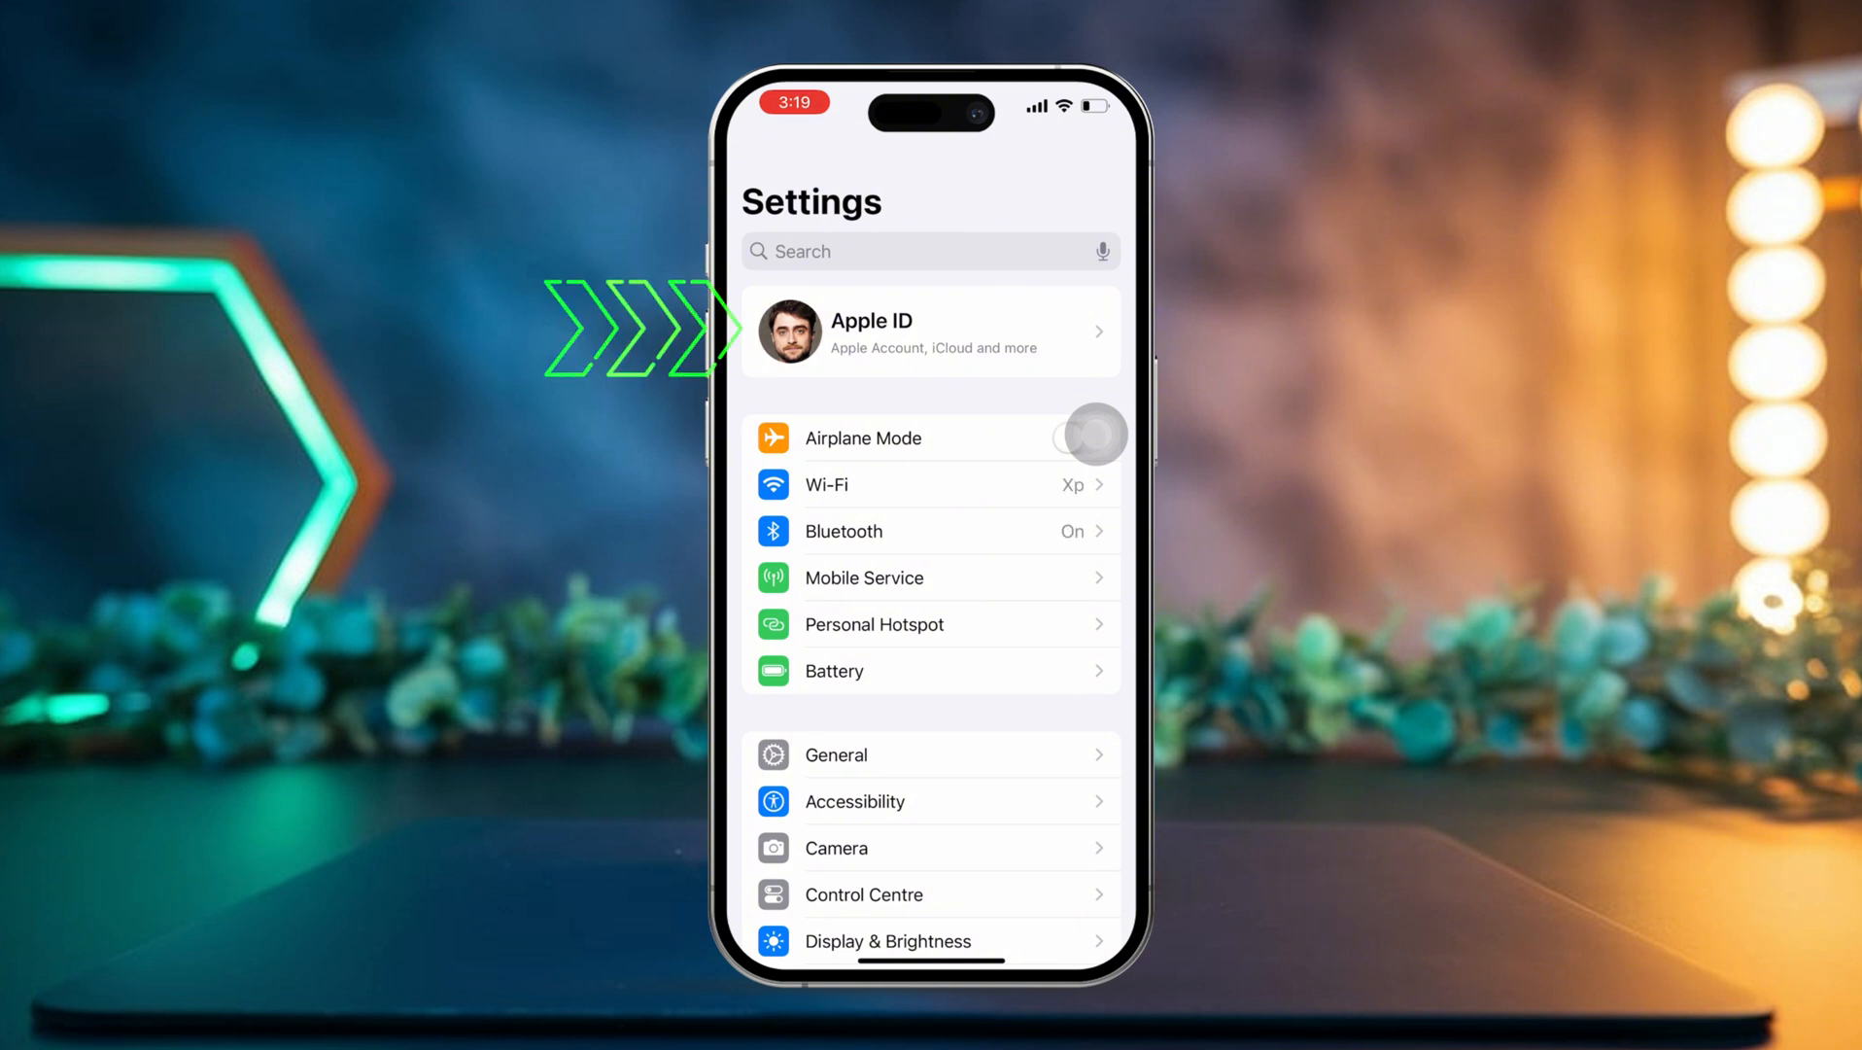
pyautogui.click(930, 331)
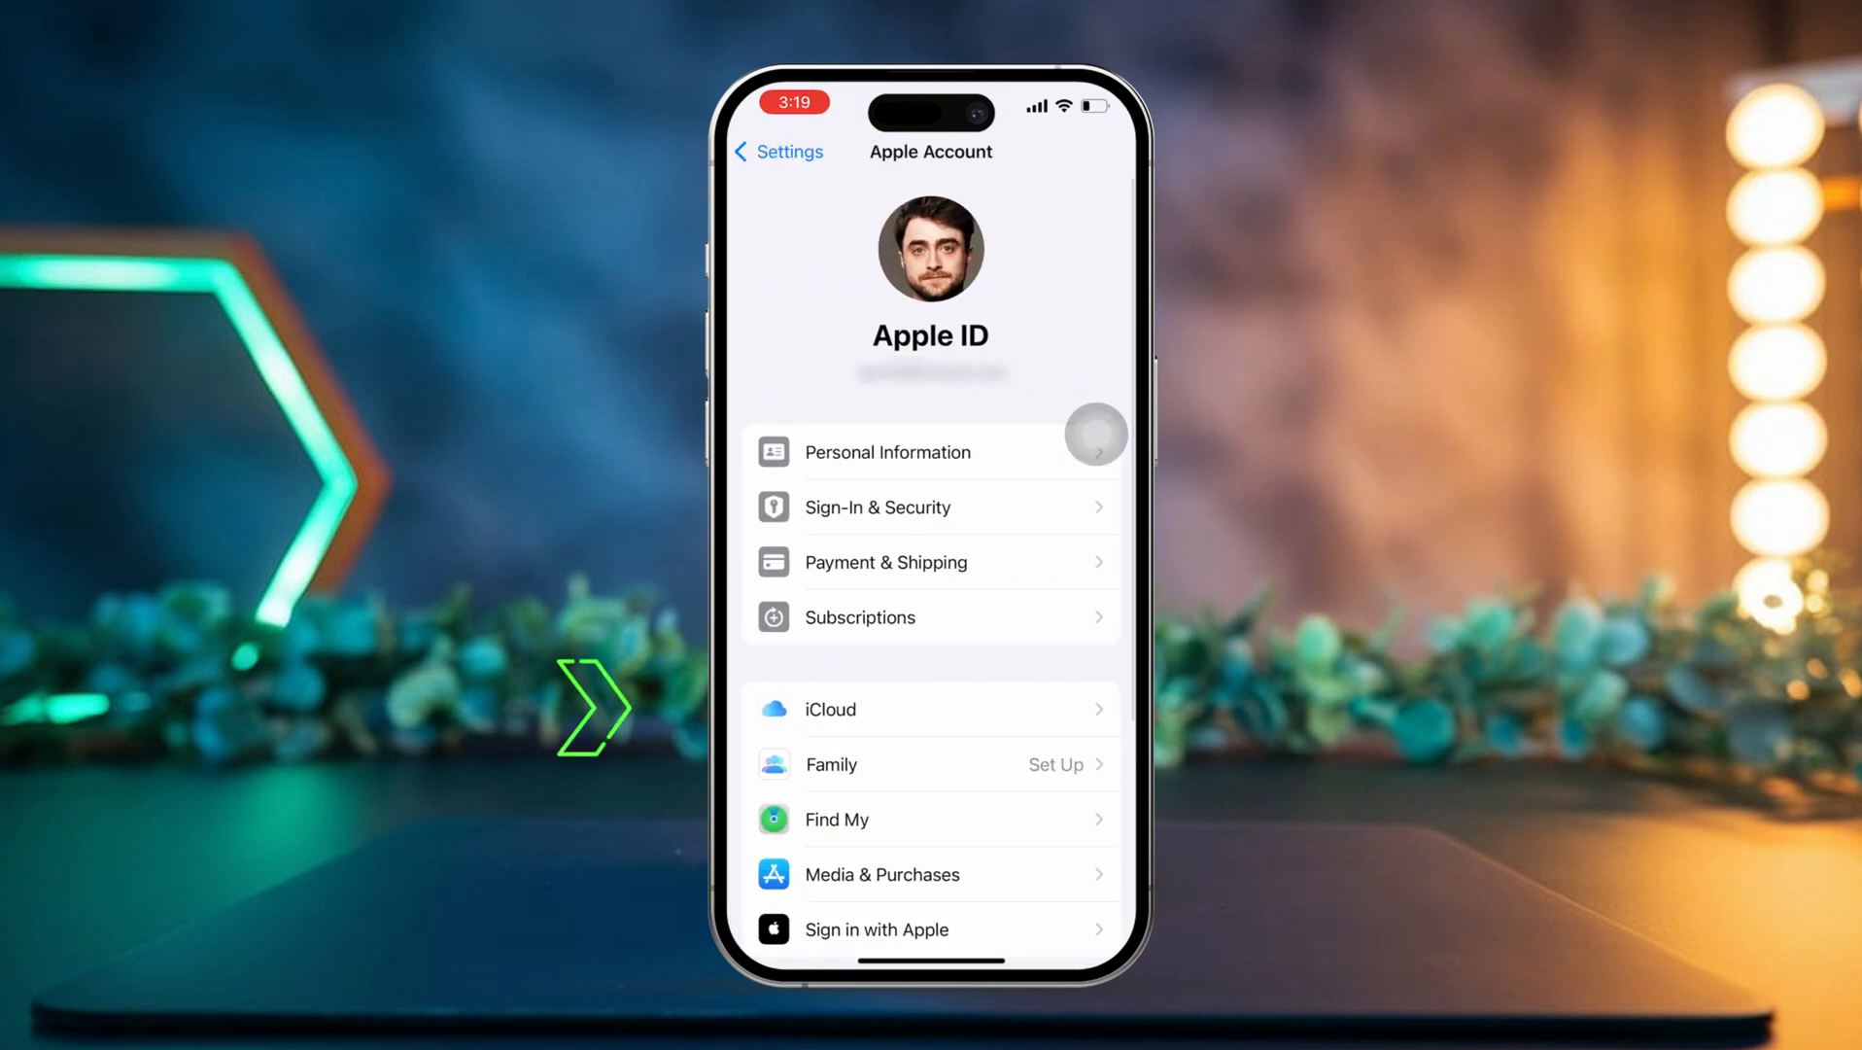
pyautogui.click(830, 709)
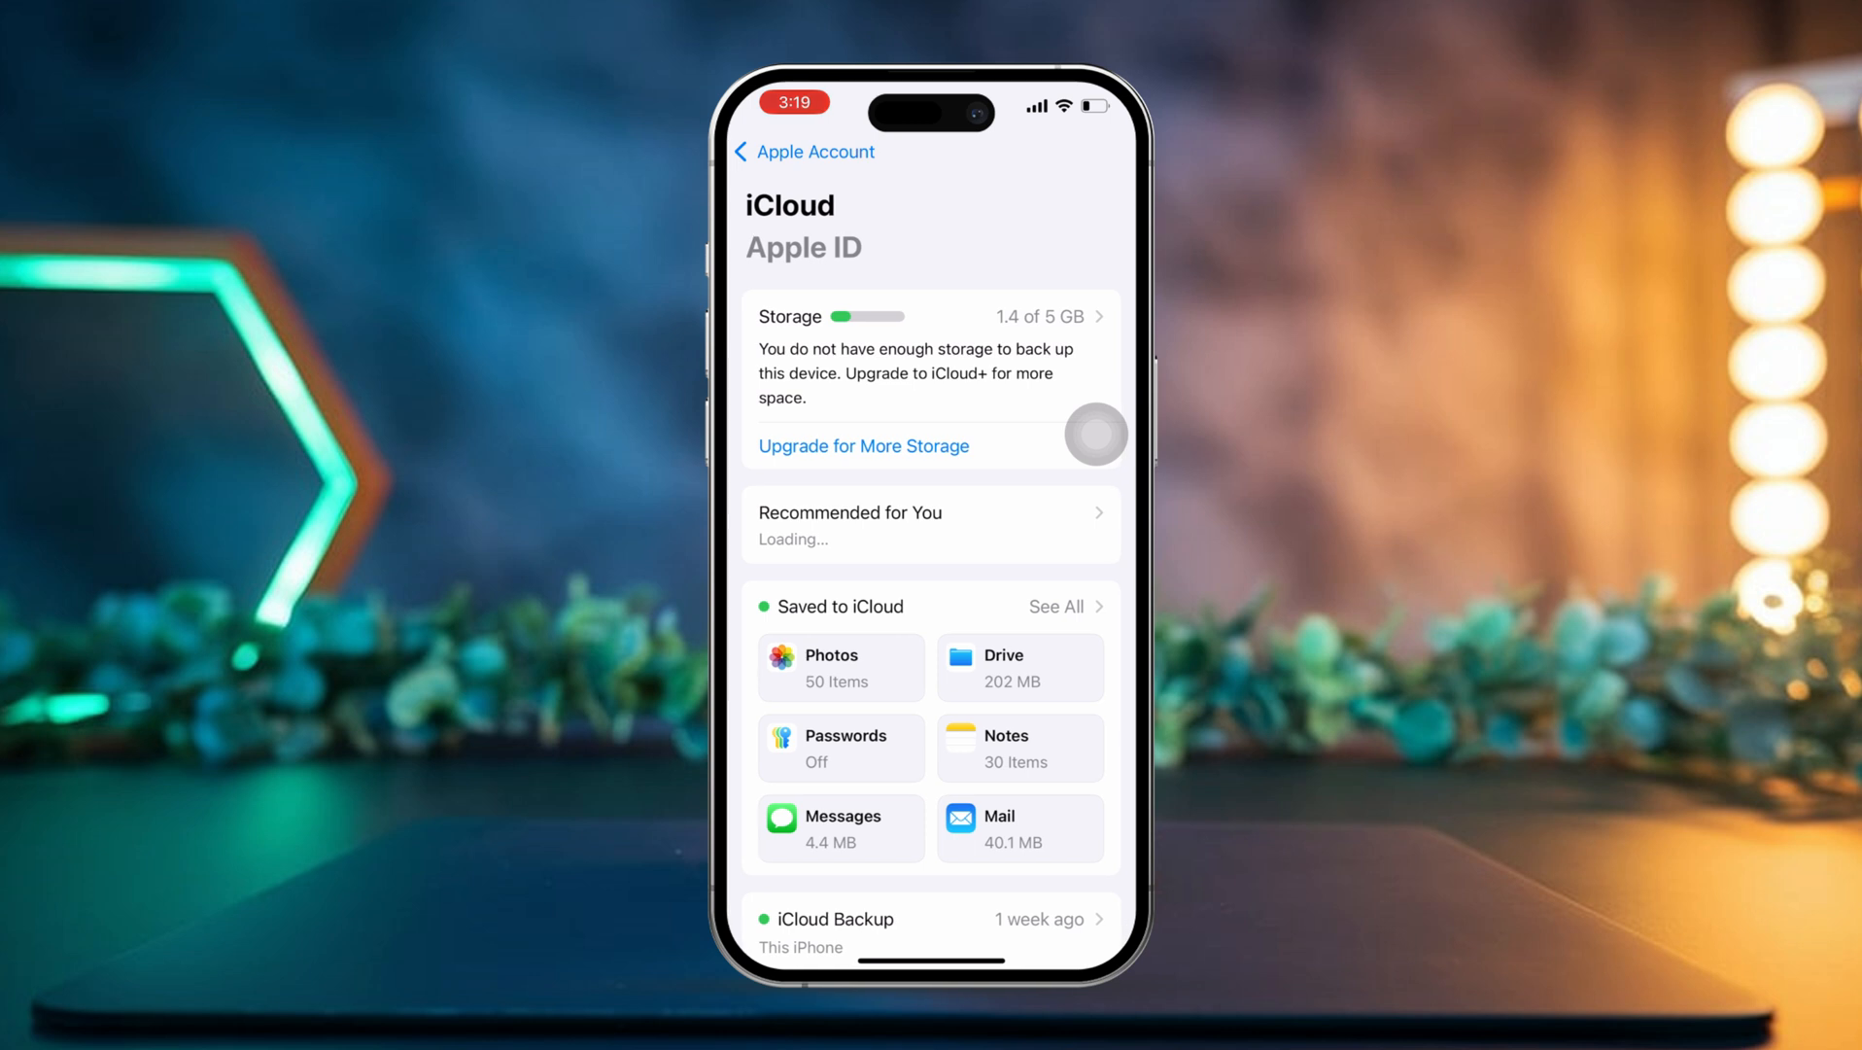
pyautogui.click(932, 315)
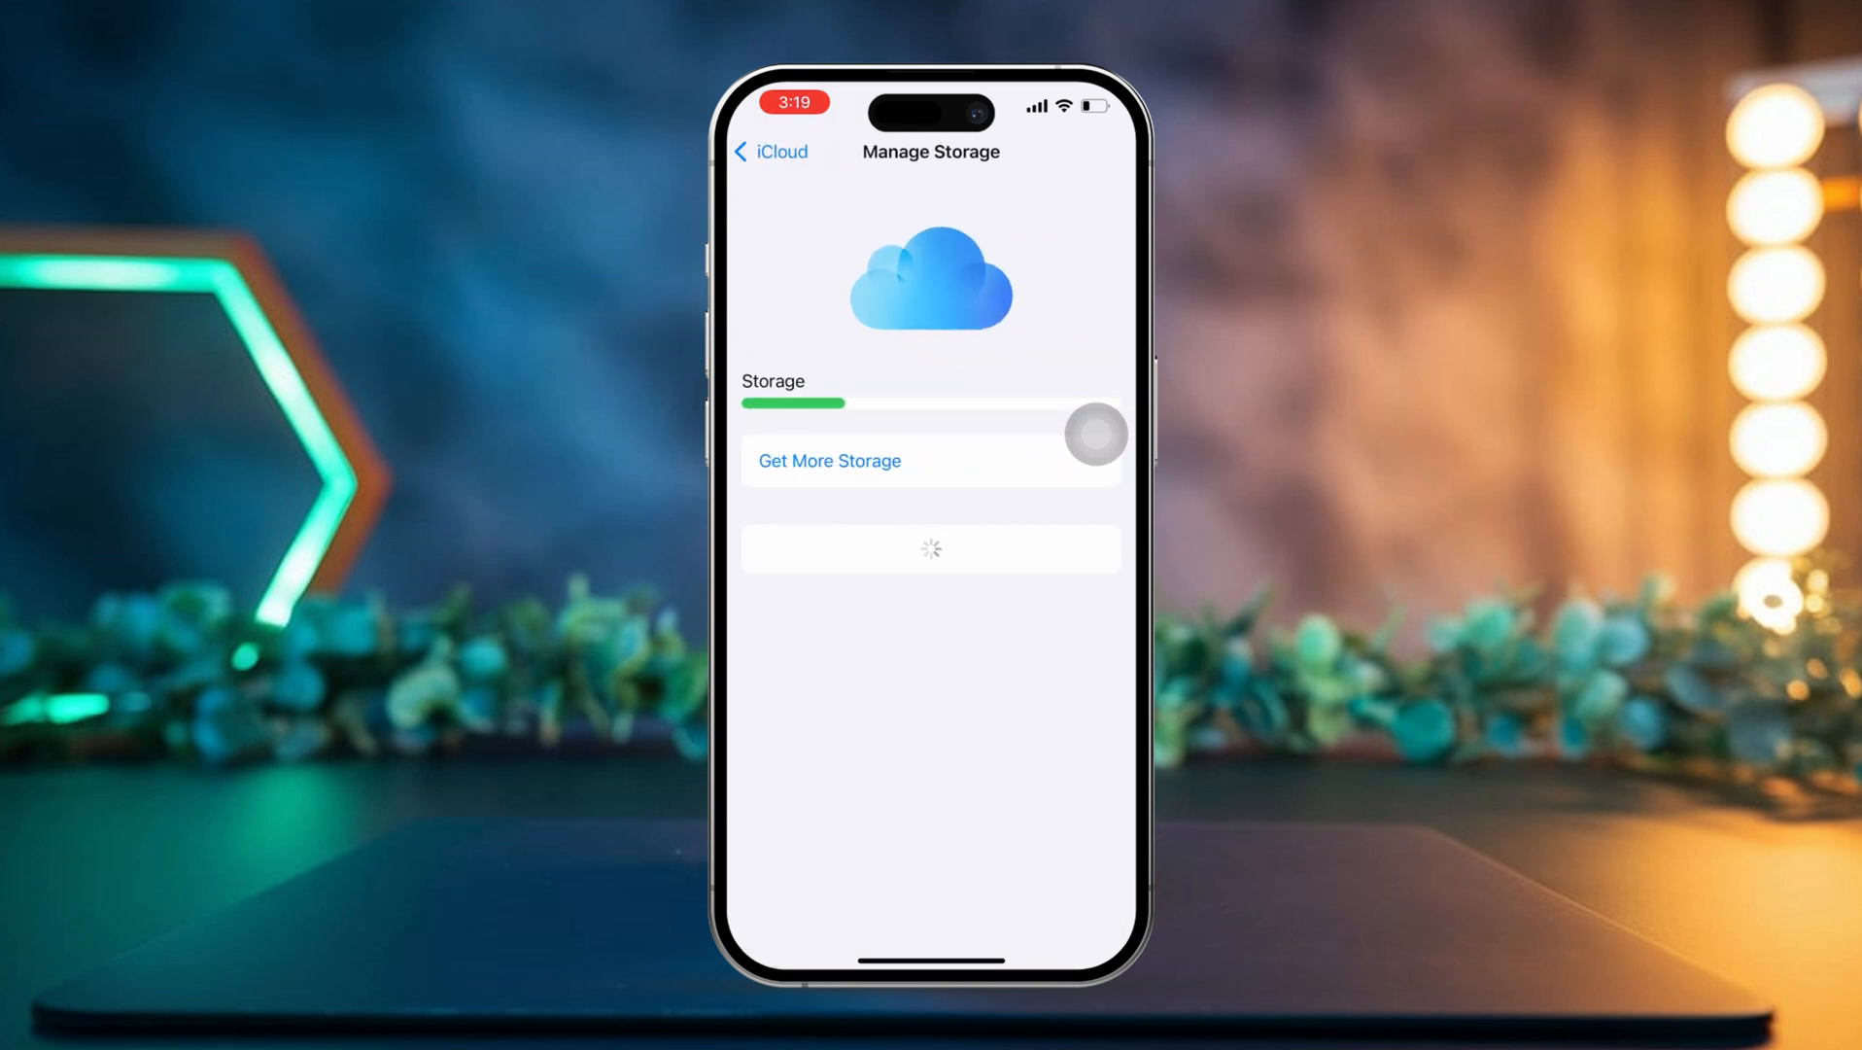
pyautogui.scroll(-3)
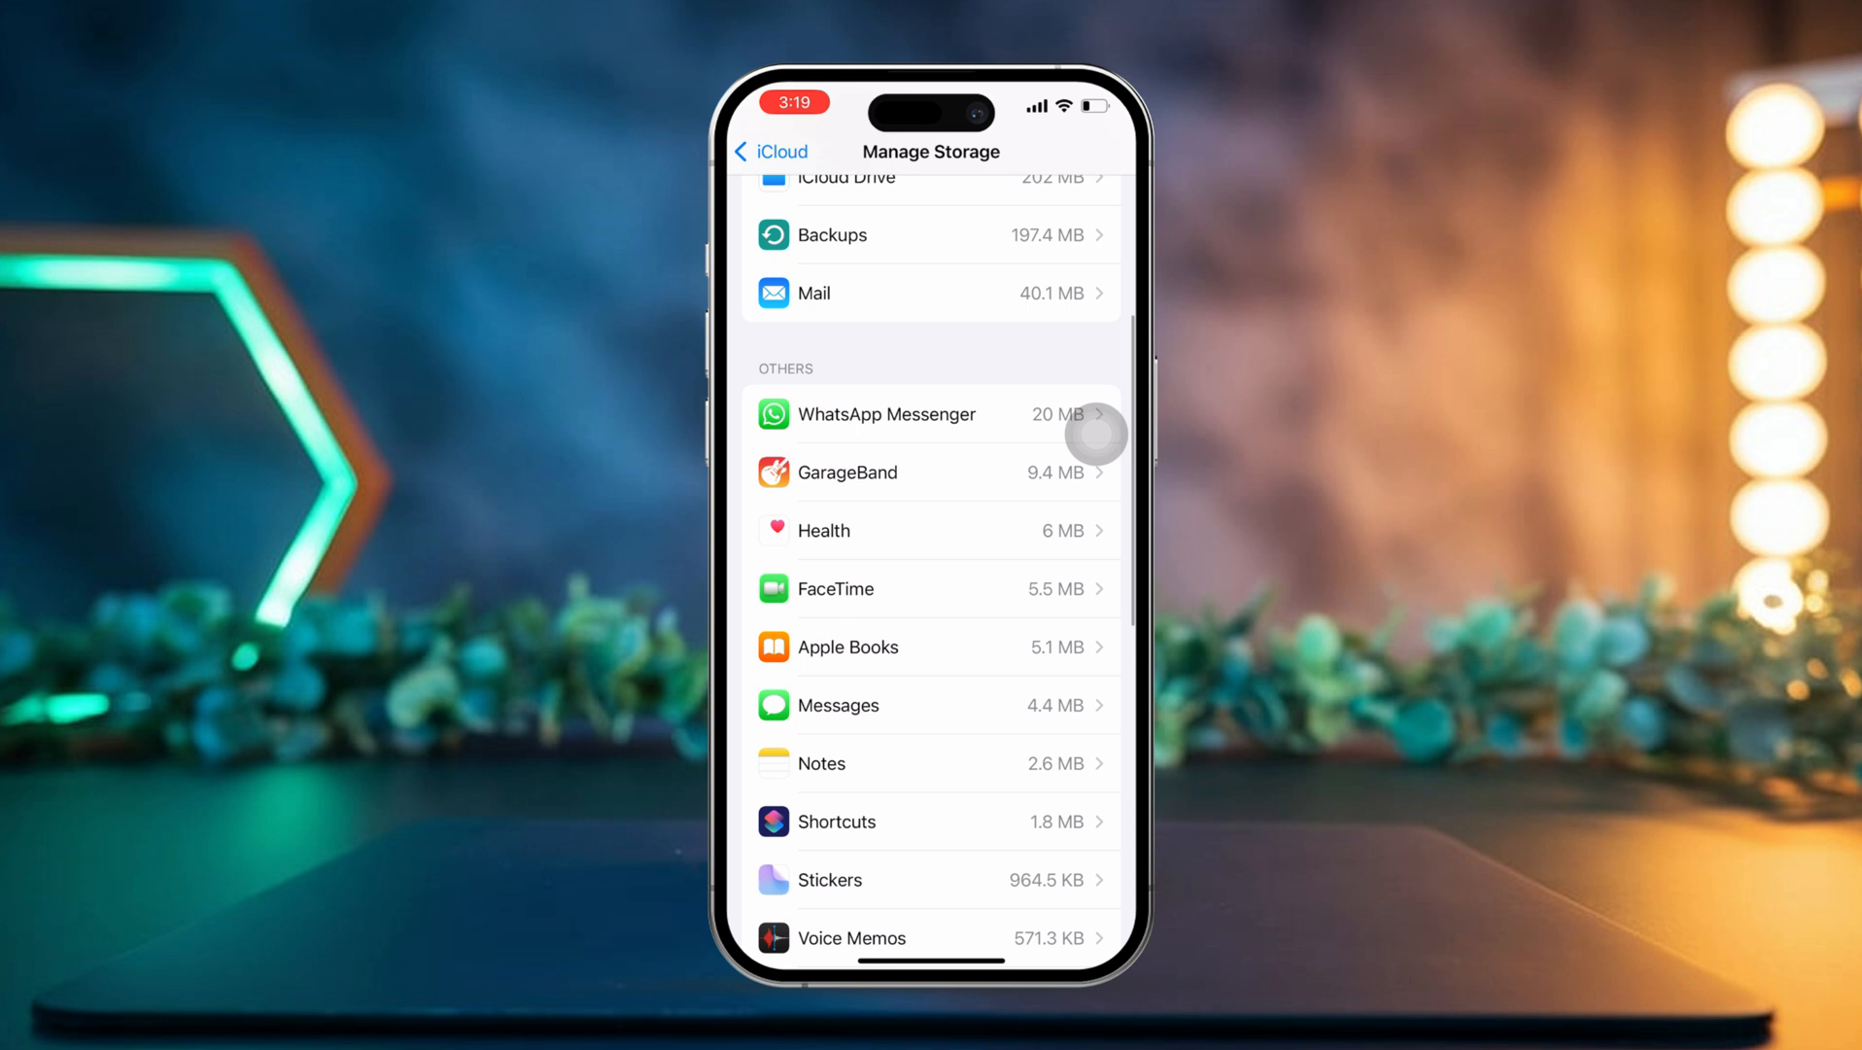
pyautogui.scroll(3)
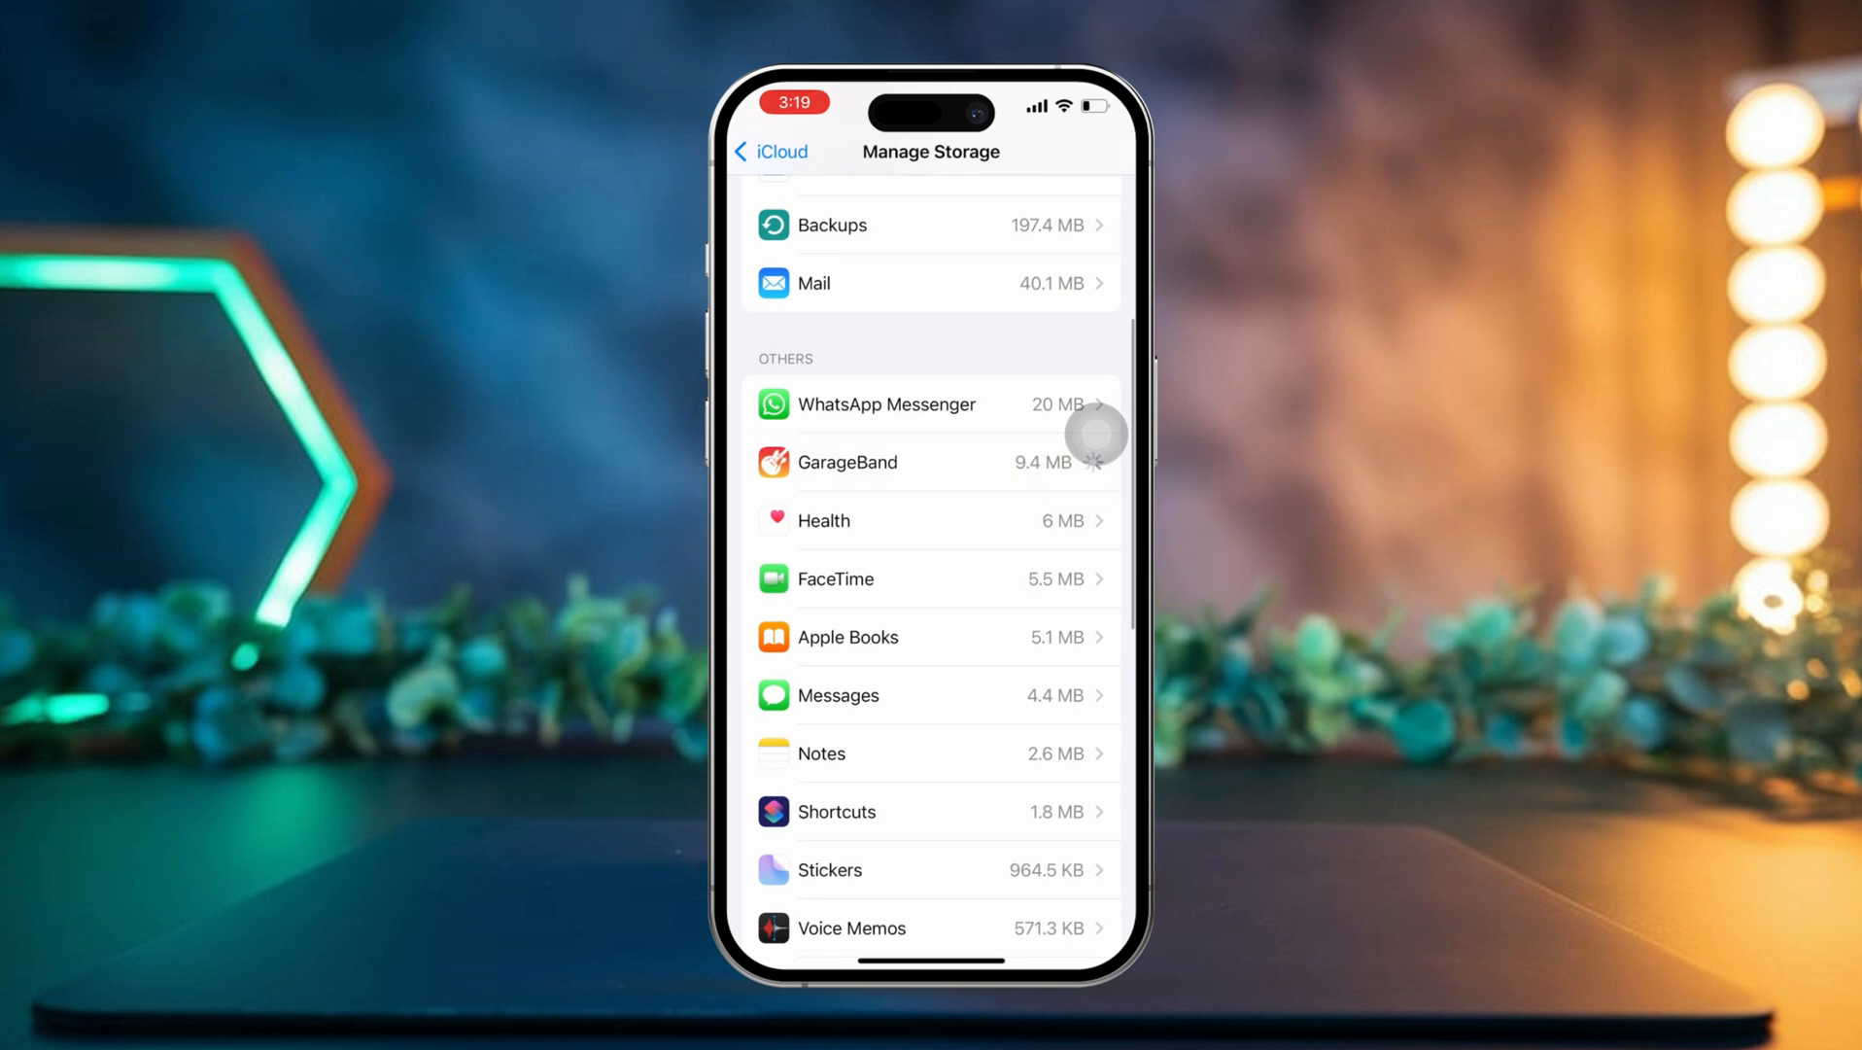
# Delete GarageBand's 9.4 MB of iCloud data, confirm, and return to the home screen
pyautogui.click(847, 463)
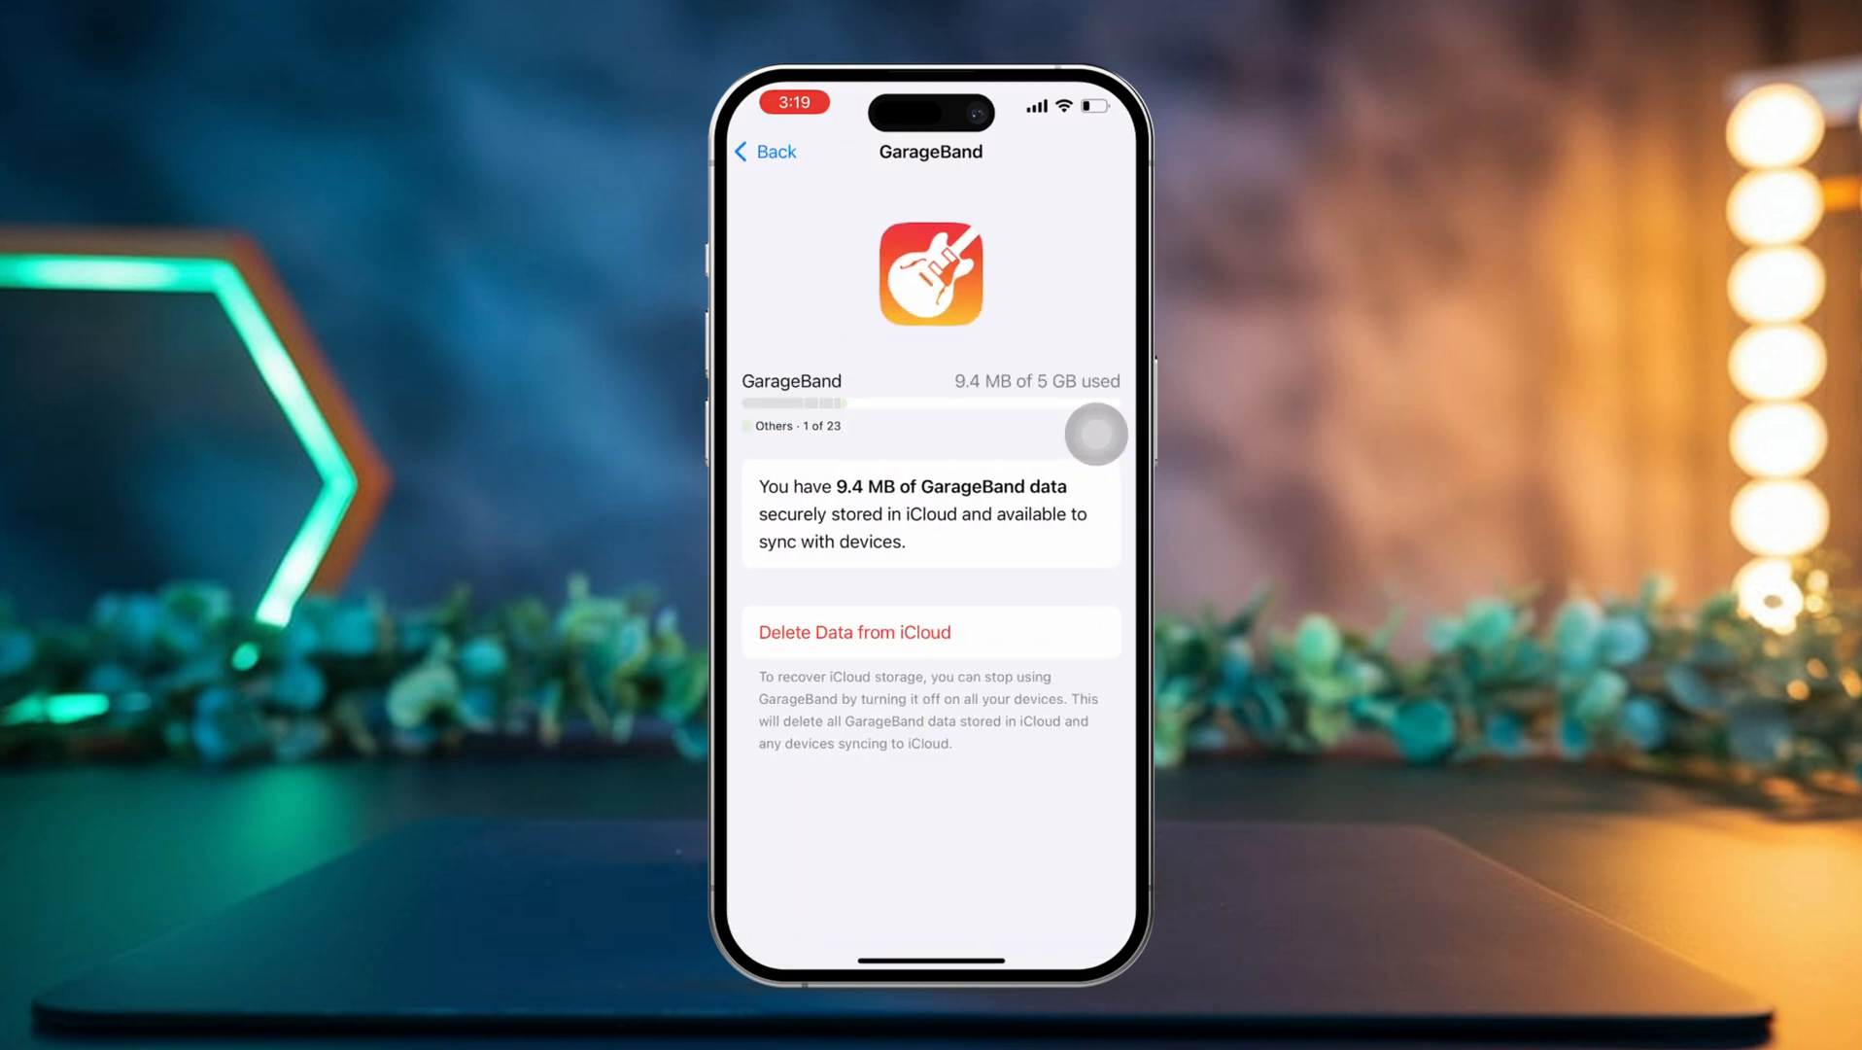
pyautogui.click(854, 631)
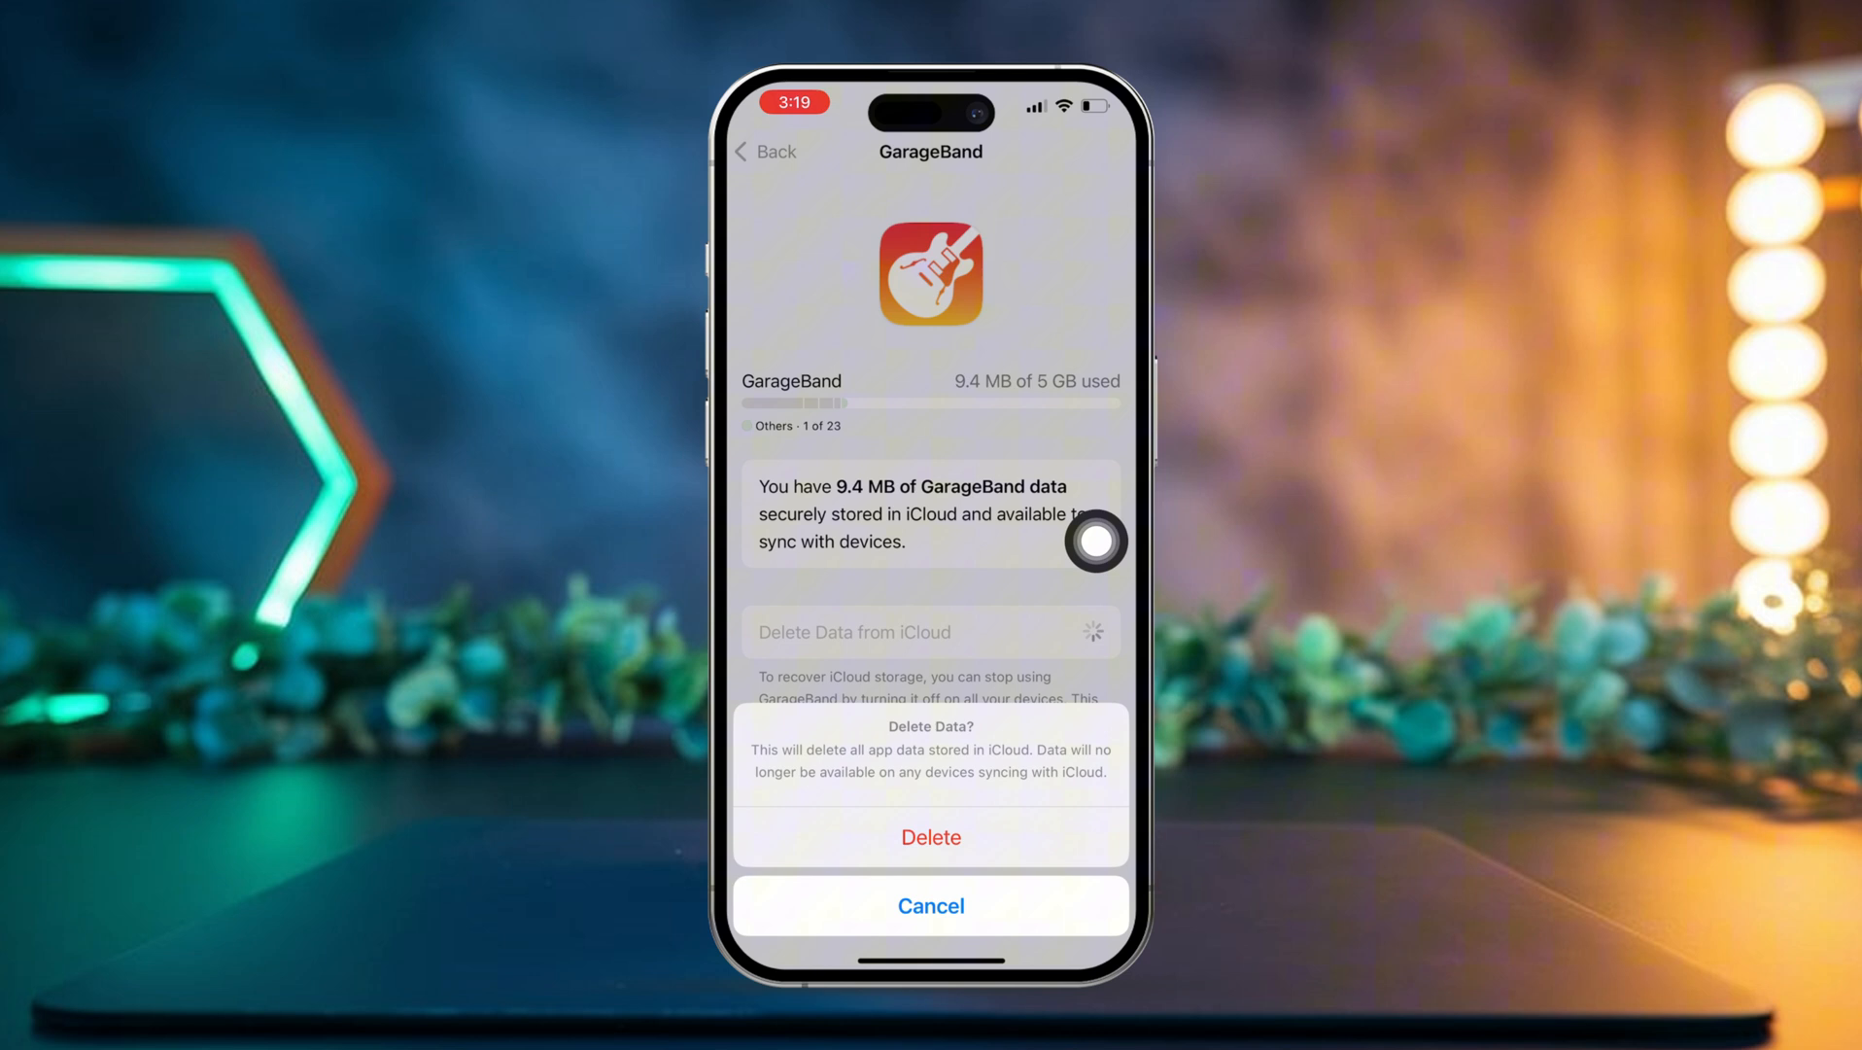
pyautogui.click(929, 904)
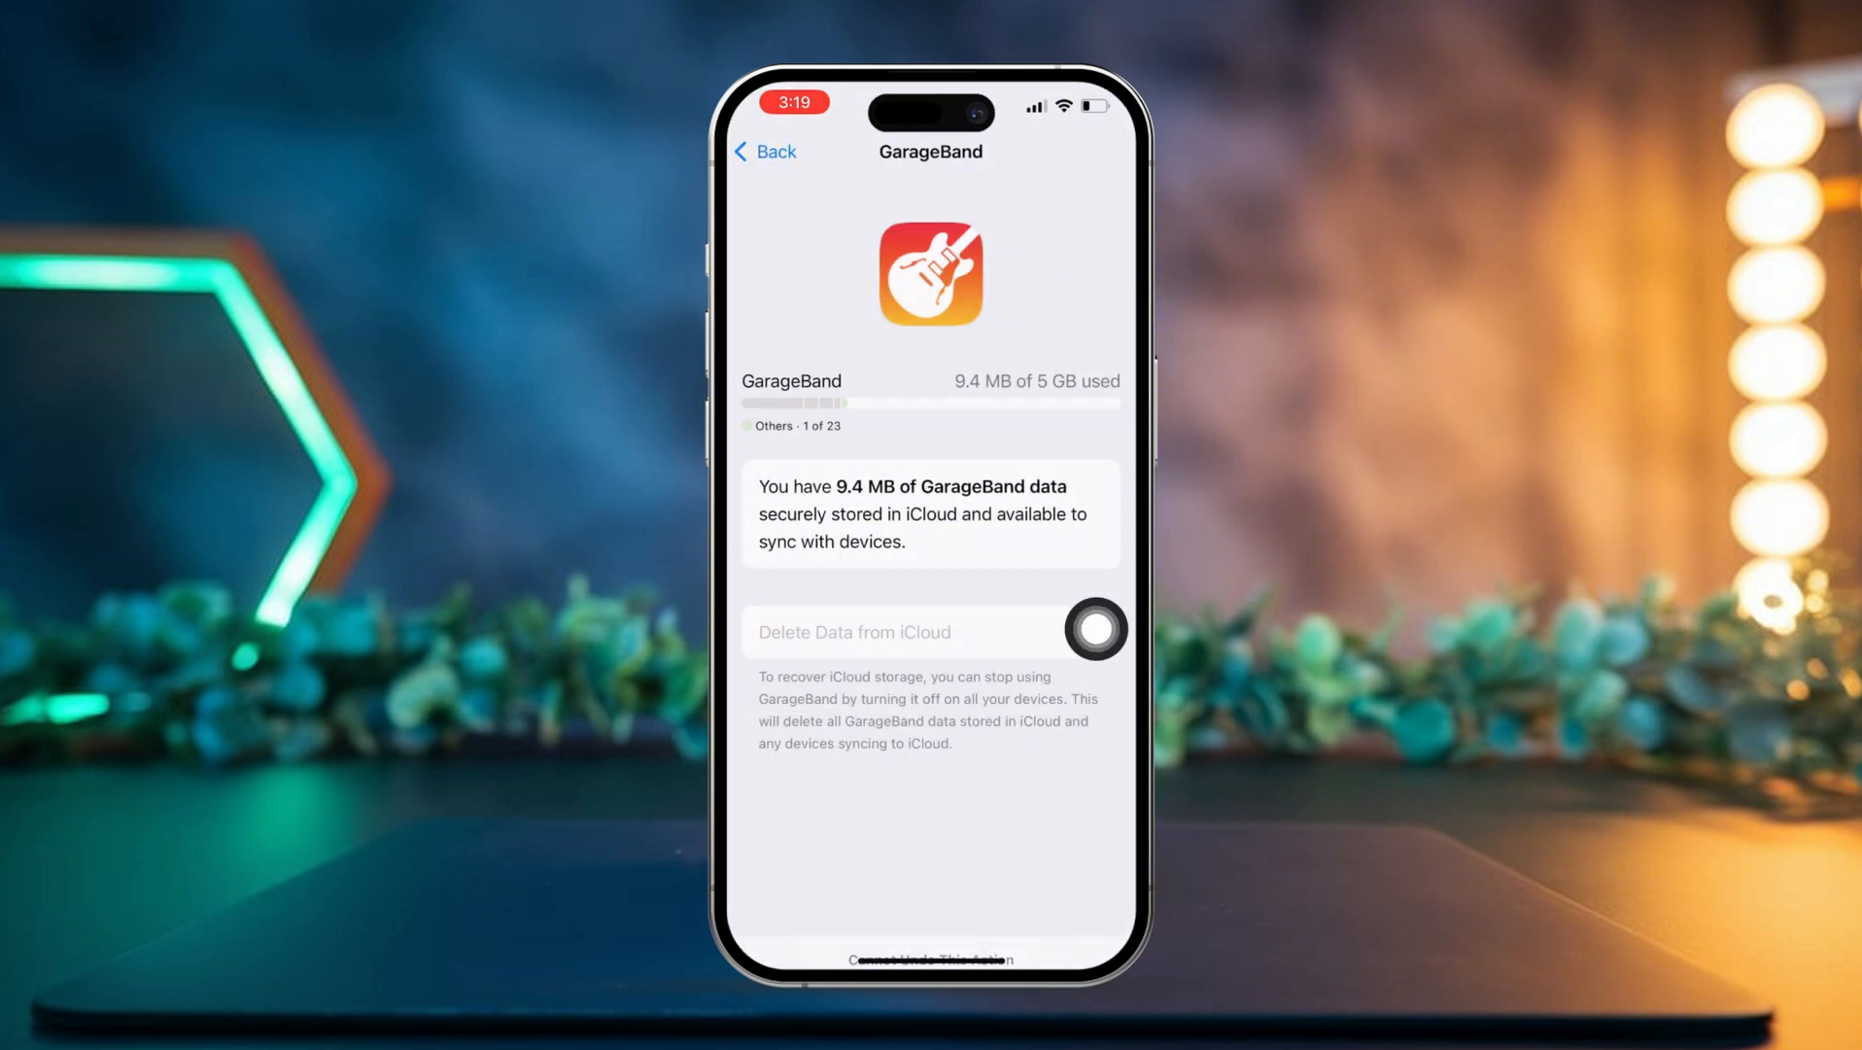
pyautogui.click(853, 631)
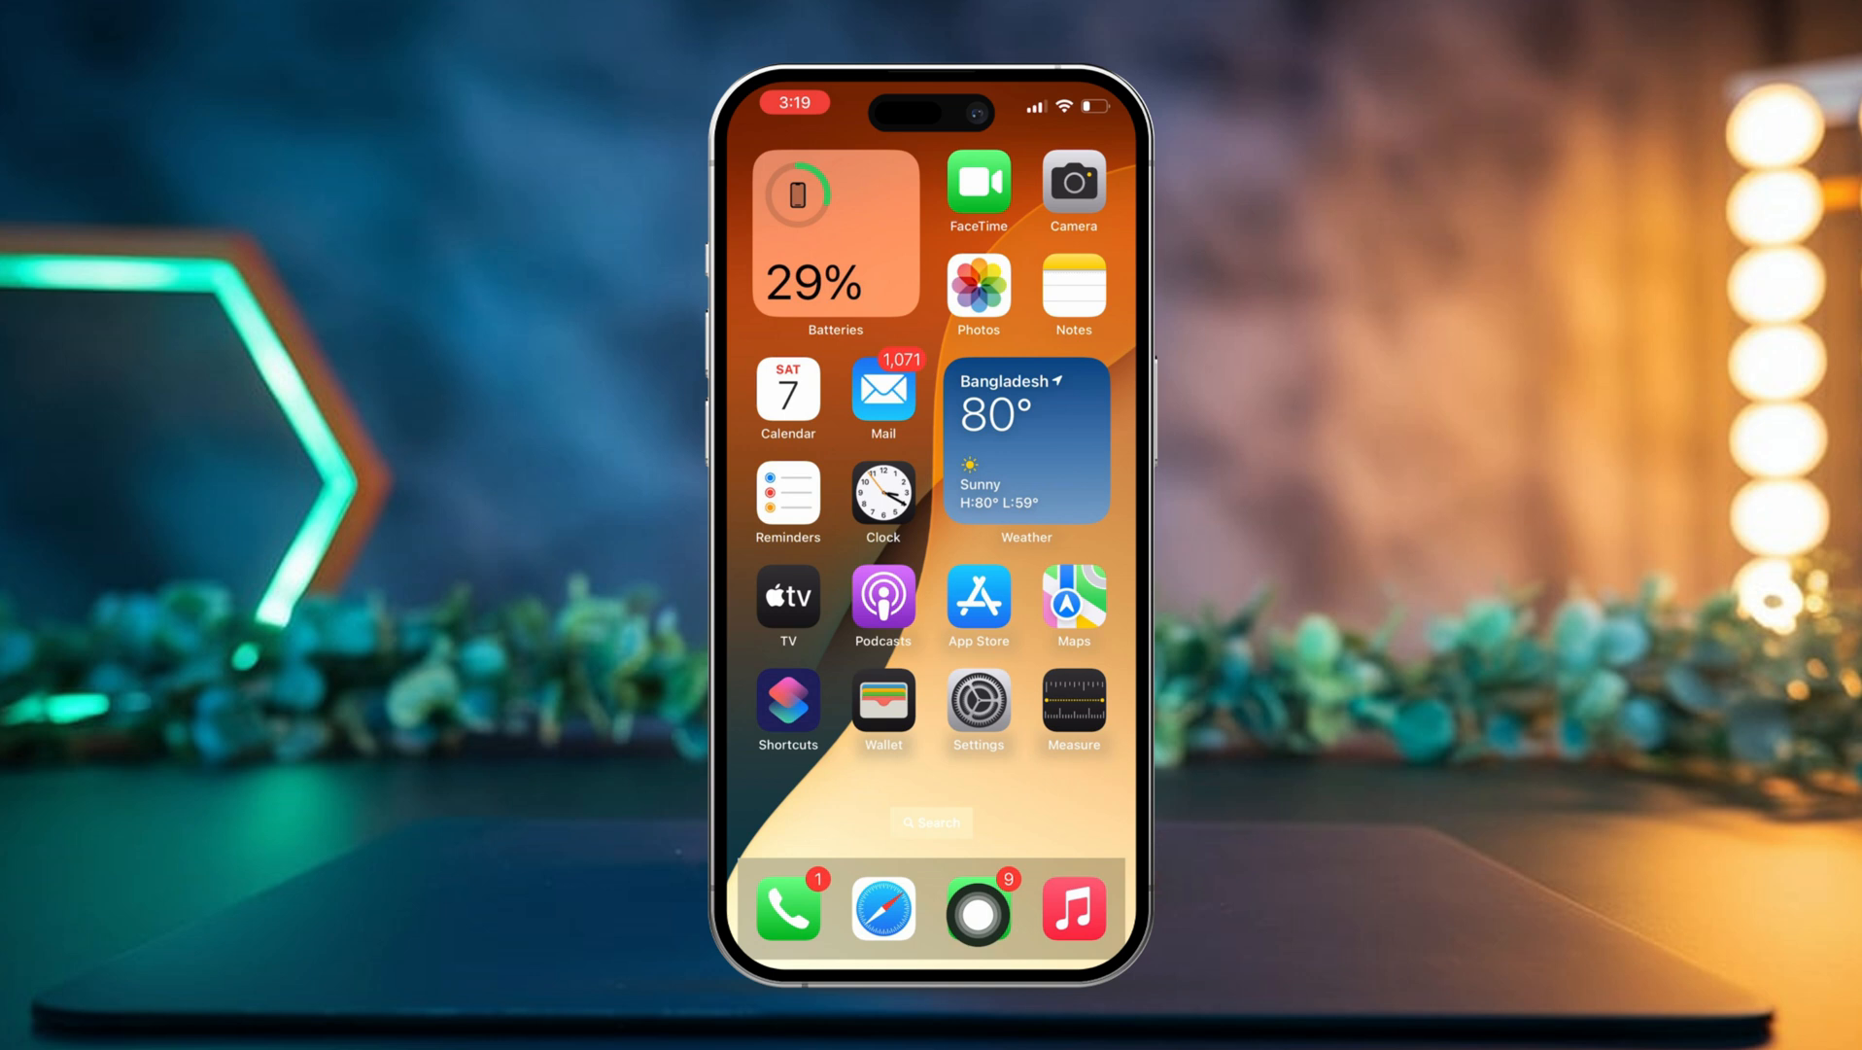
# Reopen Settings and the Apple Account iCloud overview showing 1.4 of 5 GB used
pyautogui.click(978, 706)
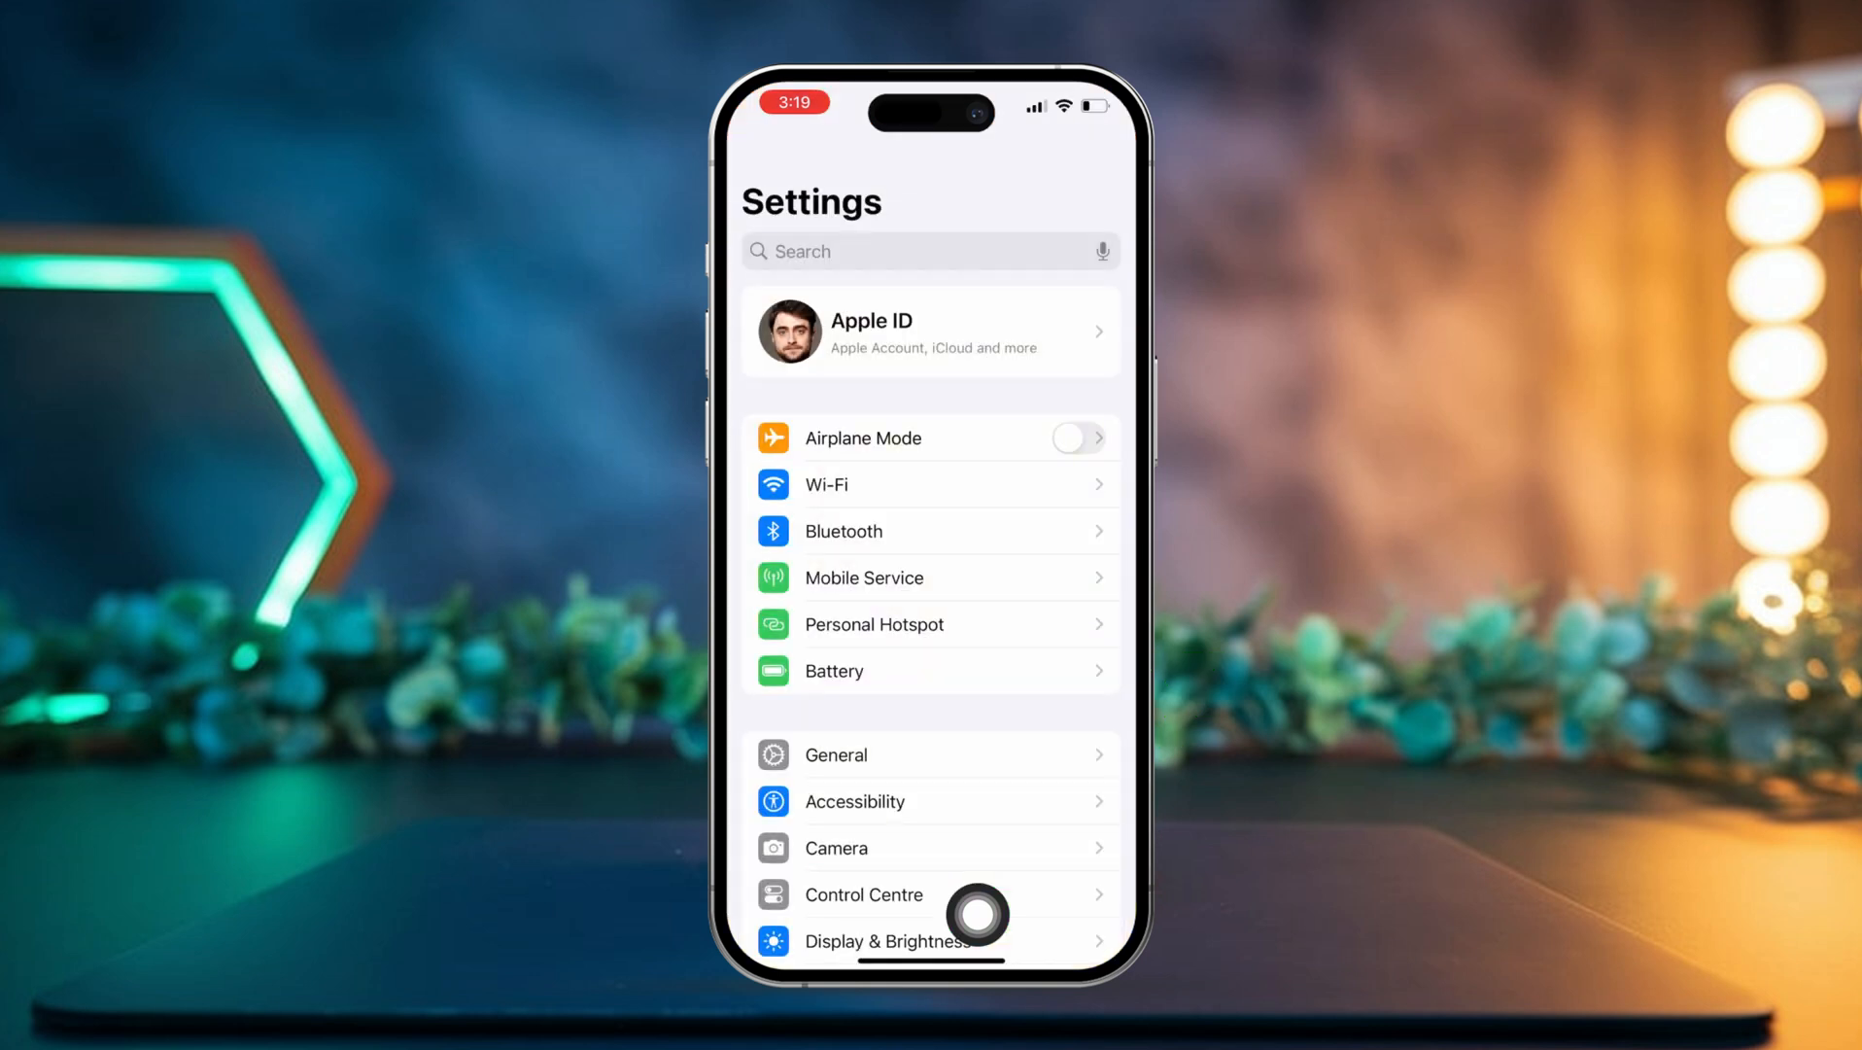
pyautogui.click(932, 330)
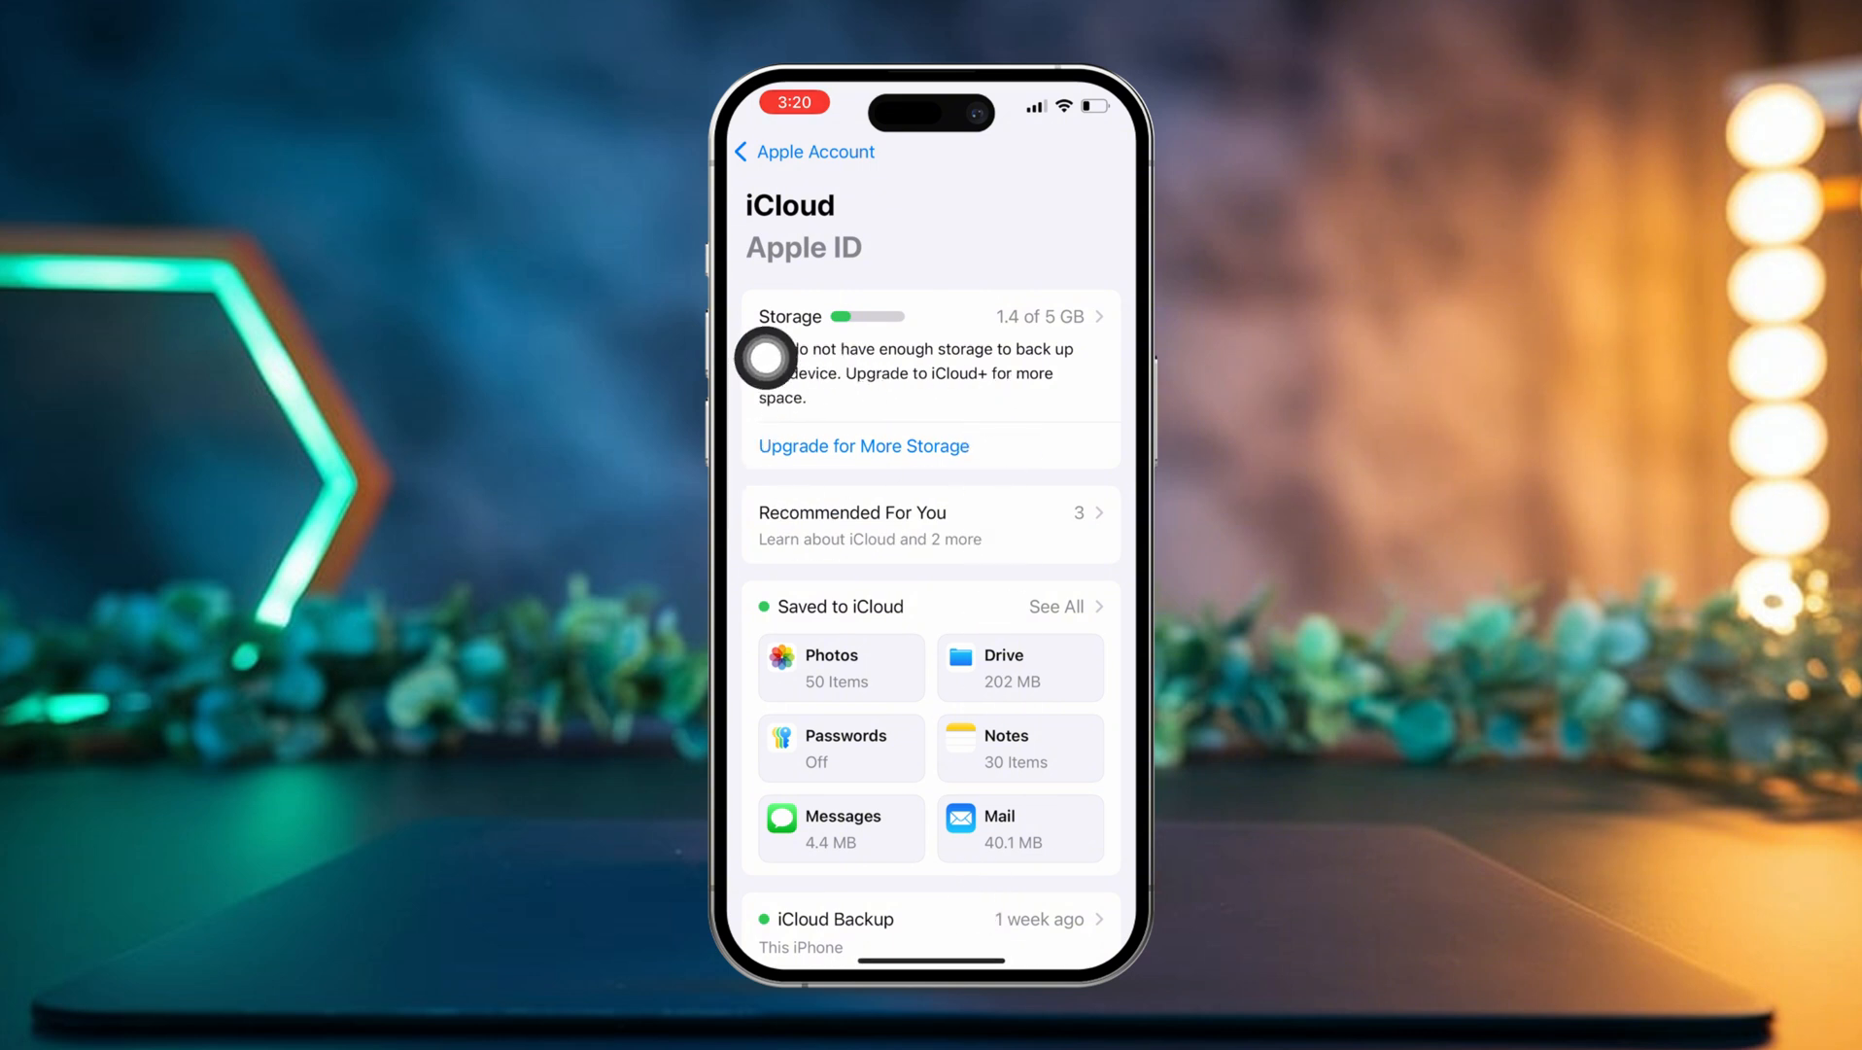
# View the iCloud+ 50 GB plan at $0.99 per month, dismiss the sheet and go Home
pyautogui.click(863, 445)
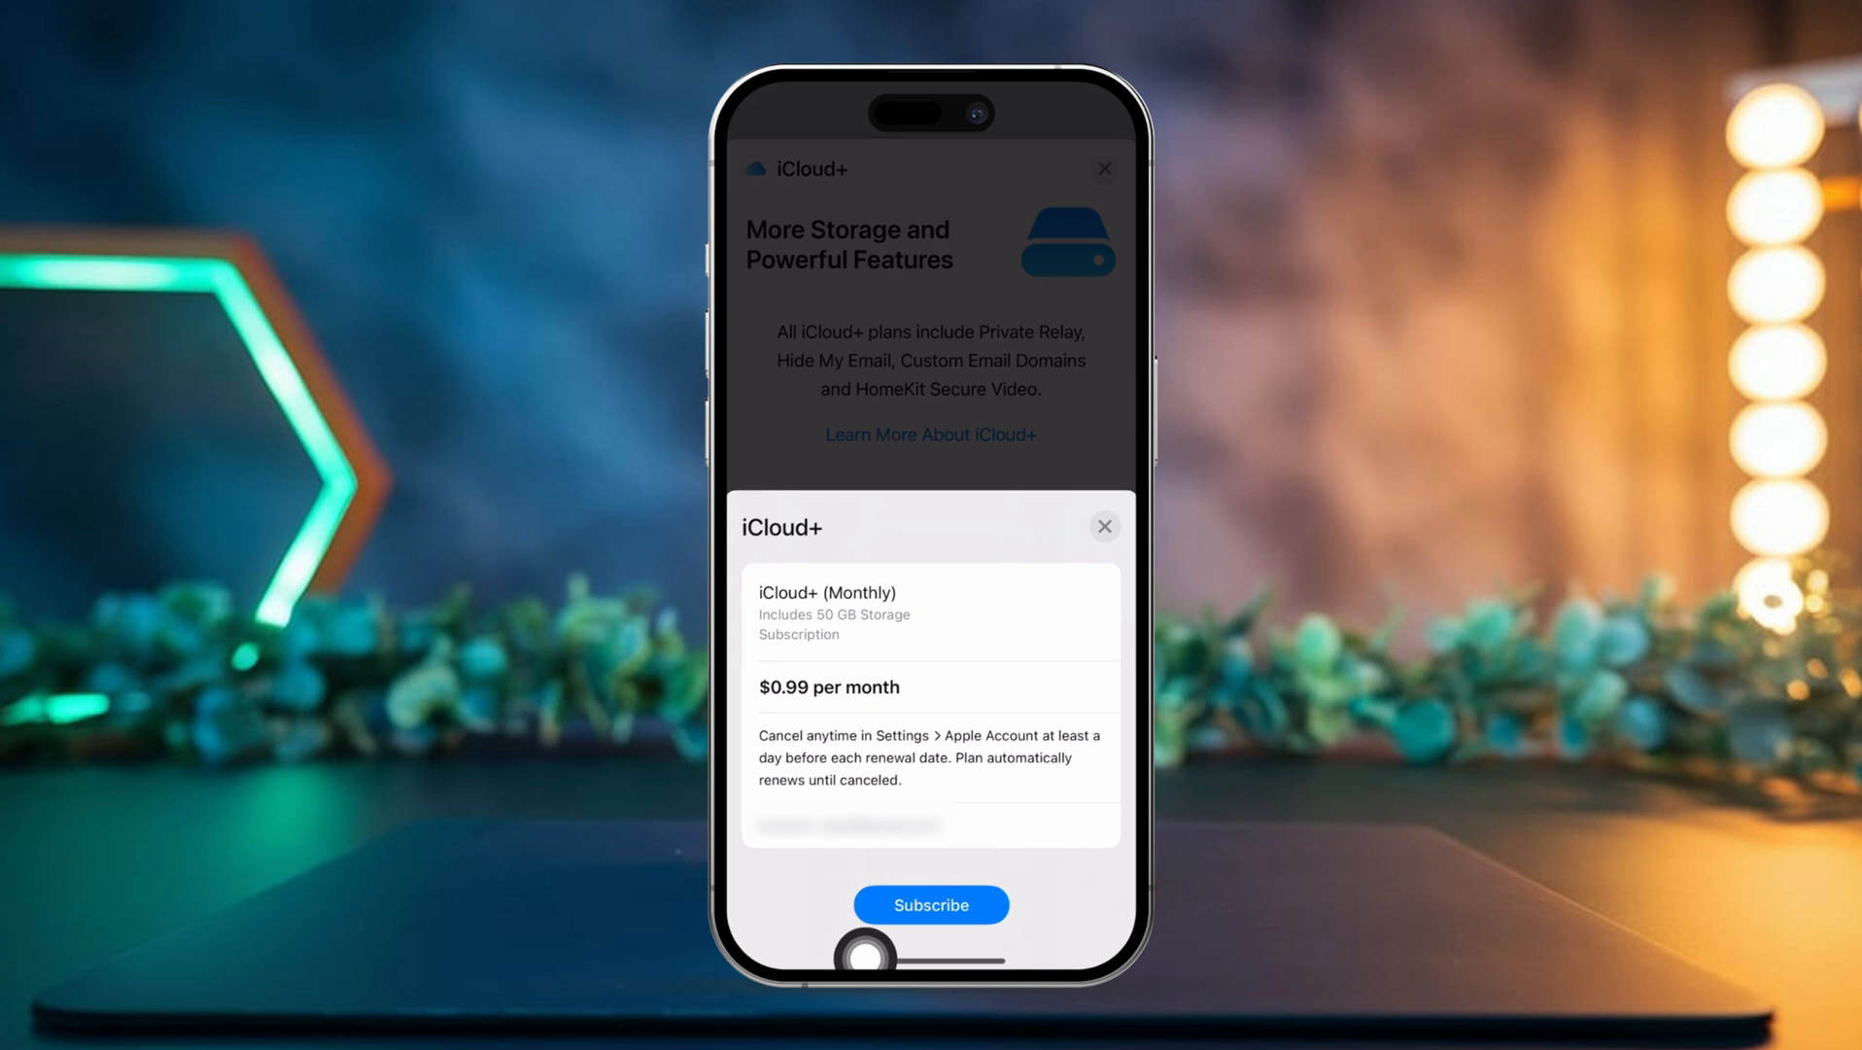
pyautogui.click(1104, 527)
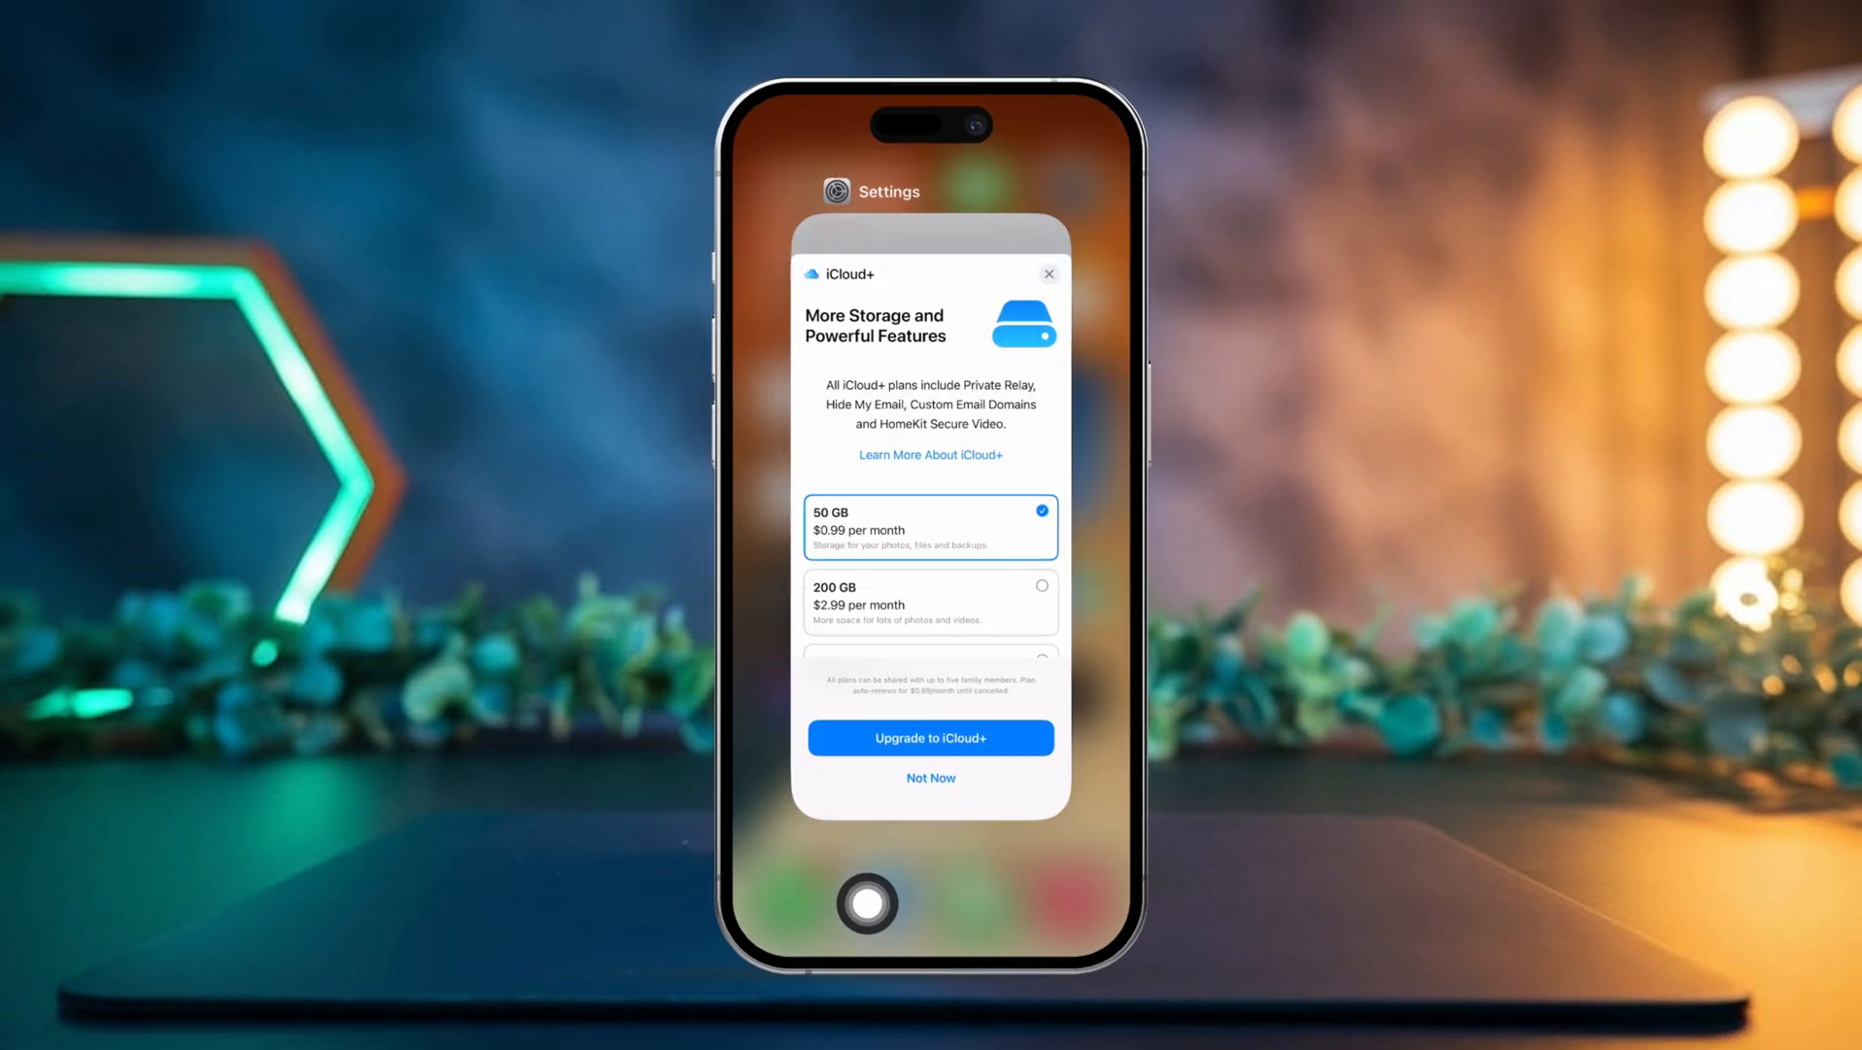
pyautogui.click(929, 778)
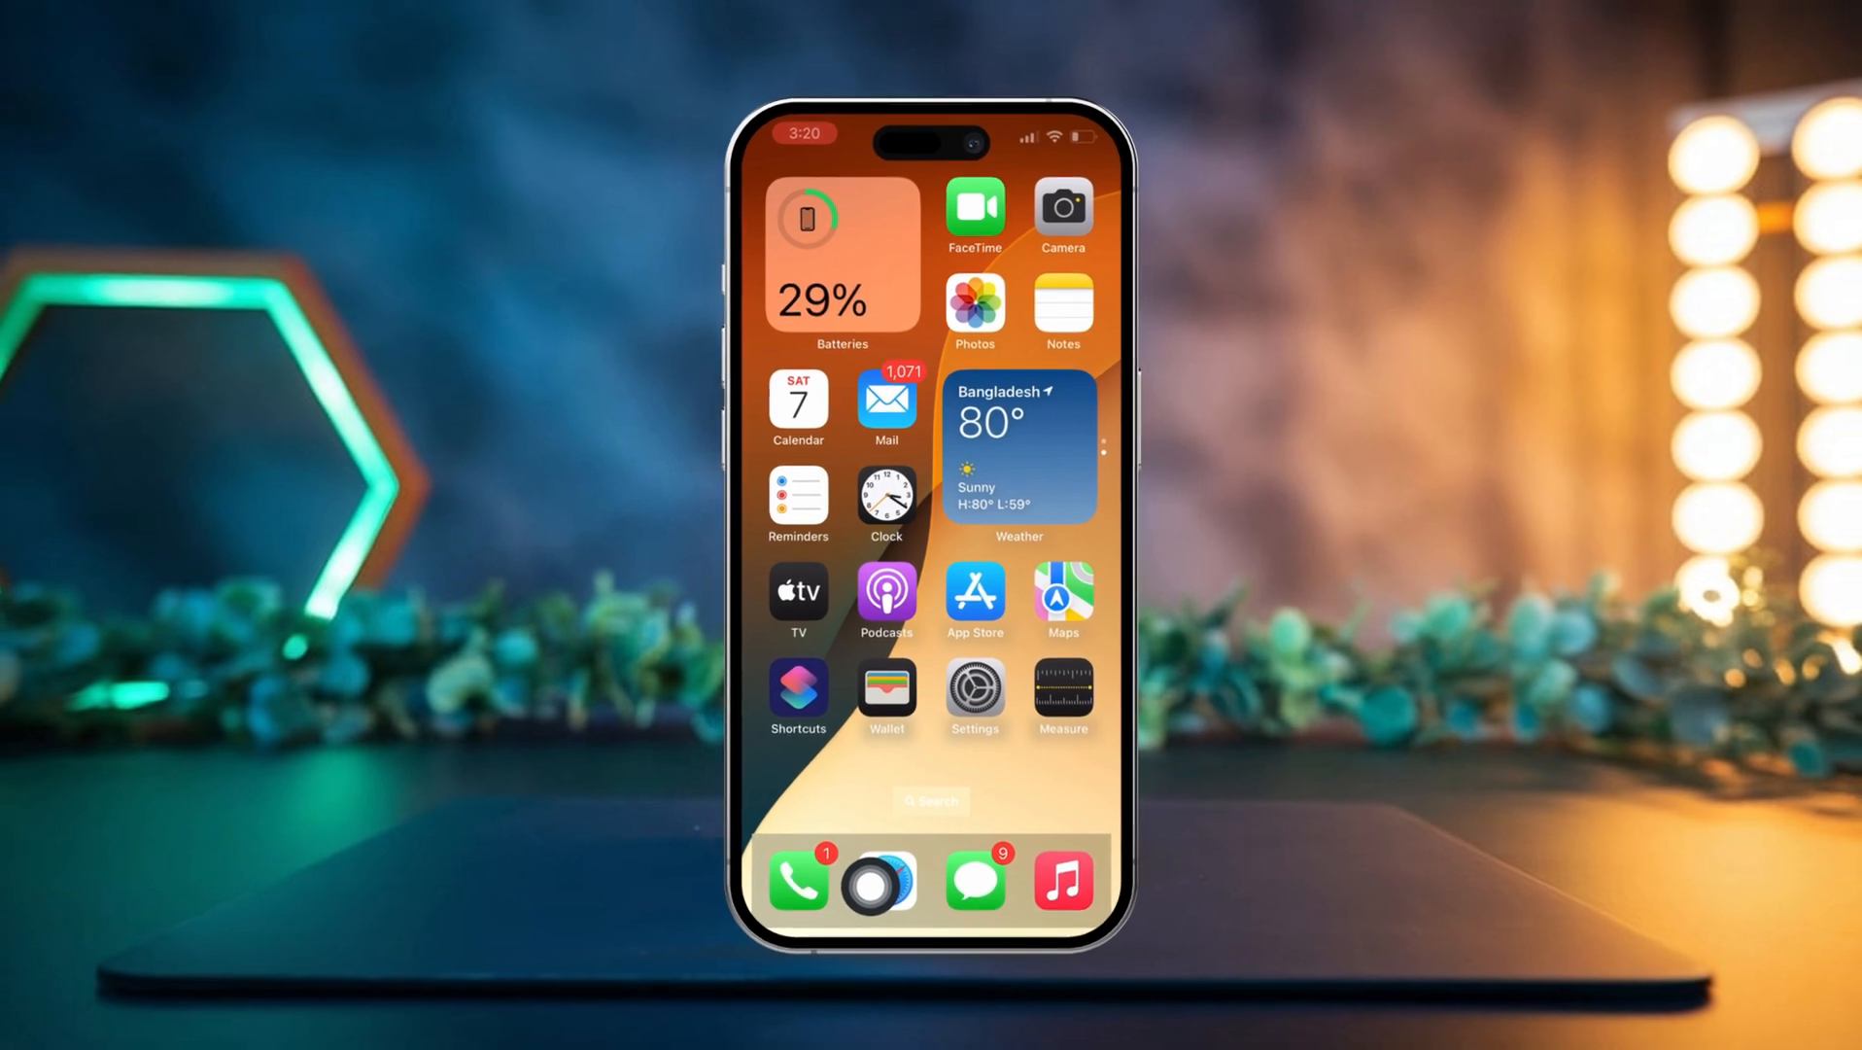